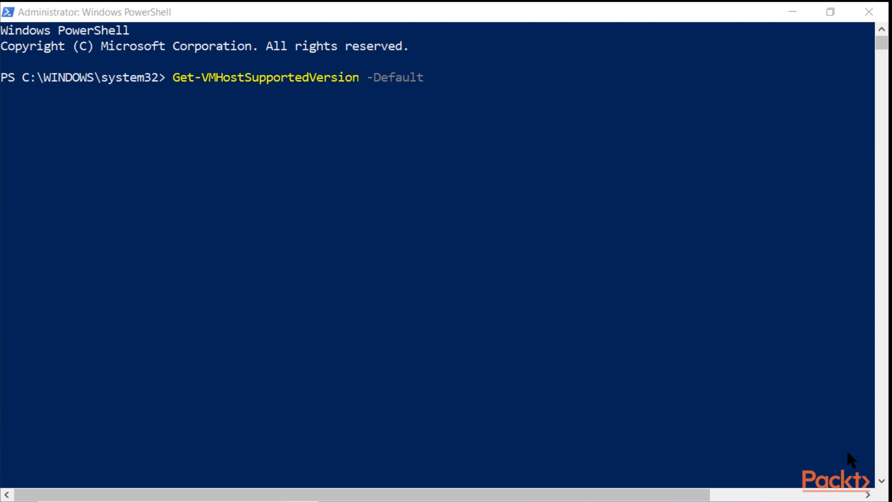
Run Get-VMHostSupportedVersion -Default, showing version 8.3 (Windows 10 Update/Server 1803).
key("Enter")
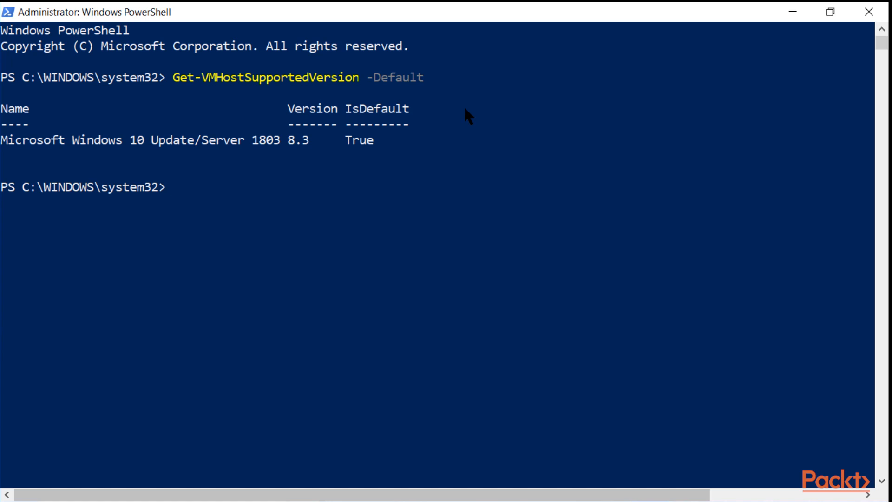
List Svr2016 and Svr2019 at configuration version 8.3 via Get-VM | Format-Table, then begin Update-VMVersion.
type("Get-VM  | Format-Table Name, Version")
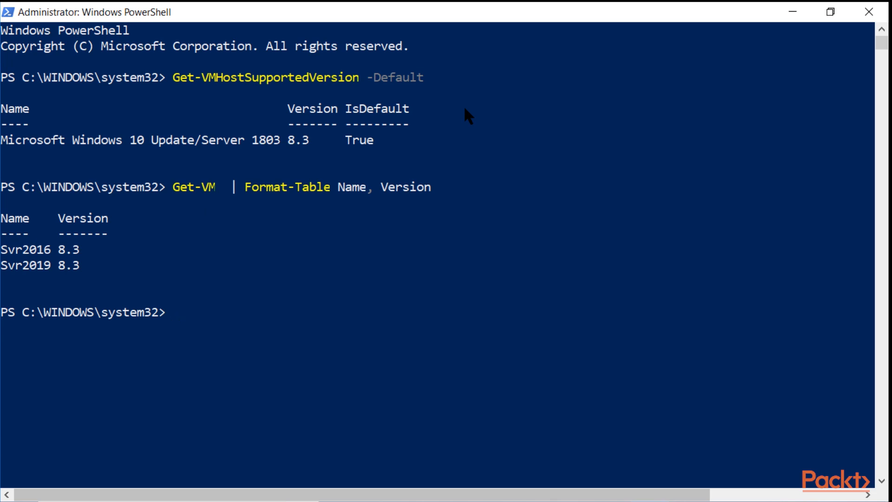
type("Update-VMVersion")
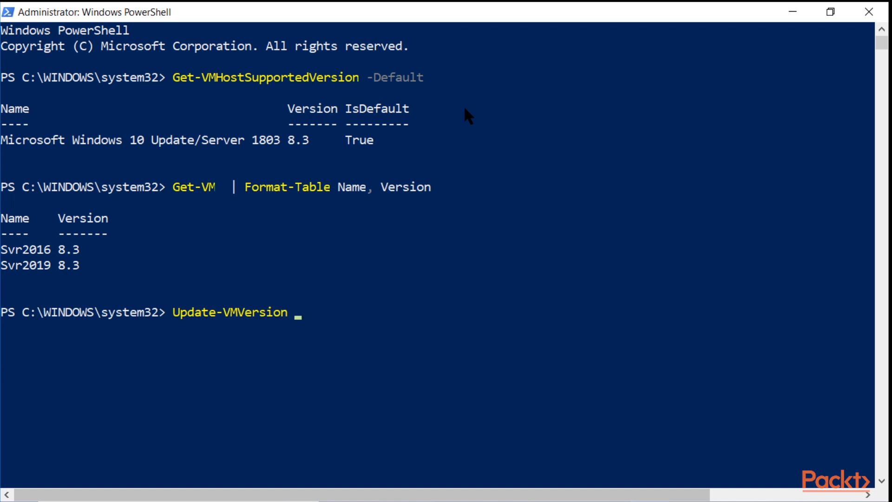
Run Update-VMVersion -VMName Svr2016 and answer y to the irreversible-change confirmation.
type("-VMName Svr2016")
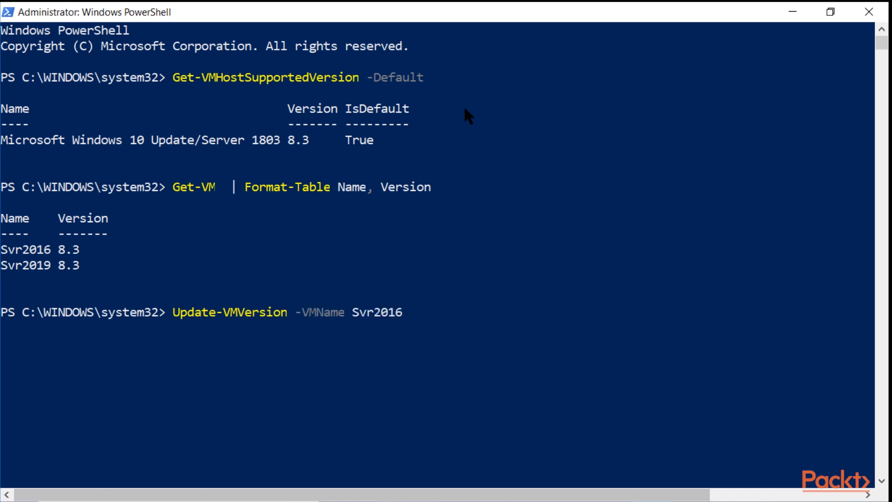
key("Enter")
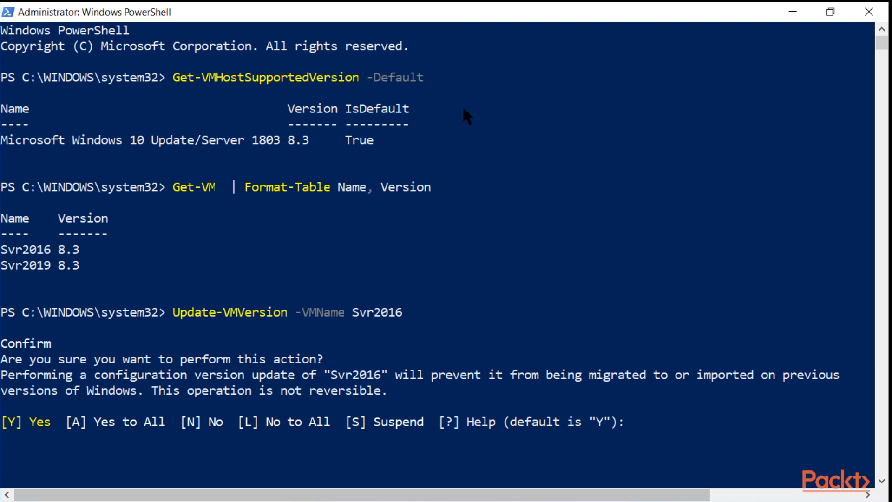
type("y")
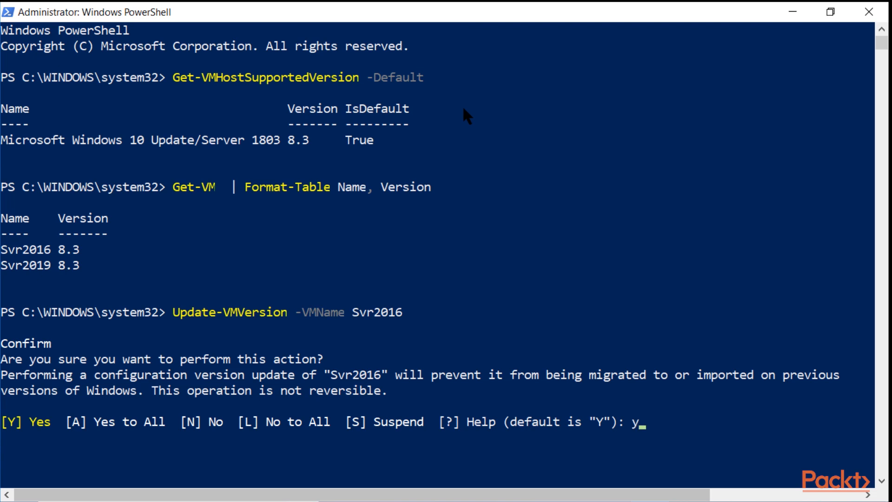